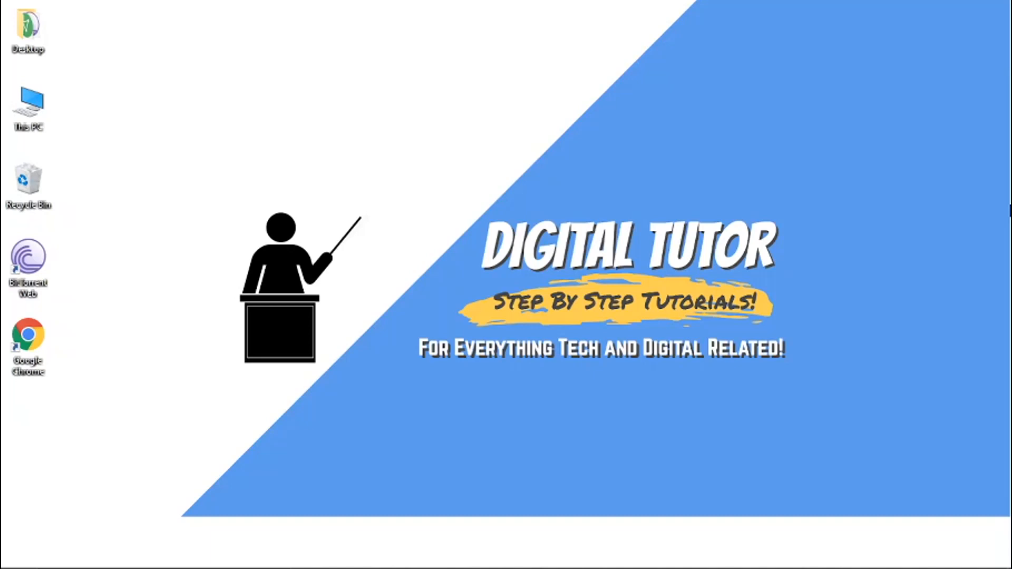
mouse_move(679, 171)
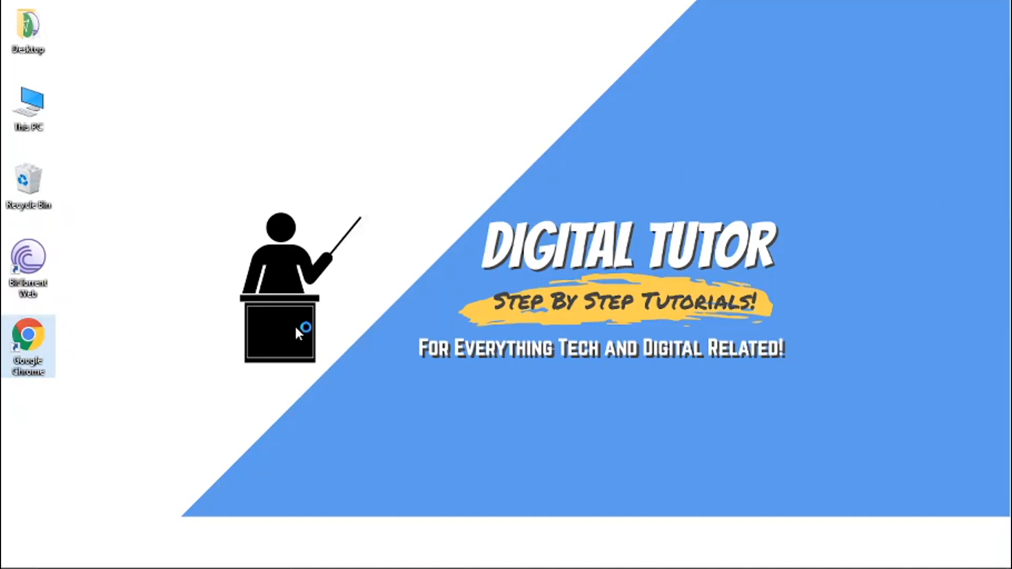
- Launch Google Chrome from its desktop shortcut
double_click(28, 346)
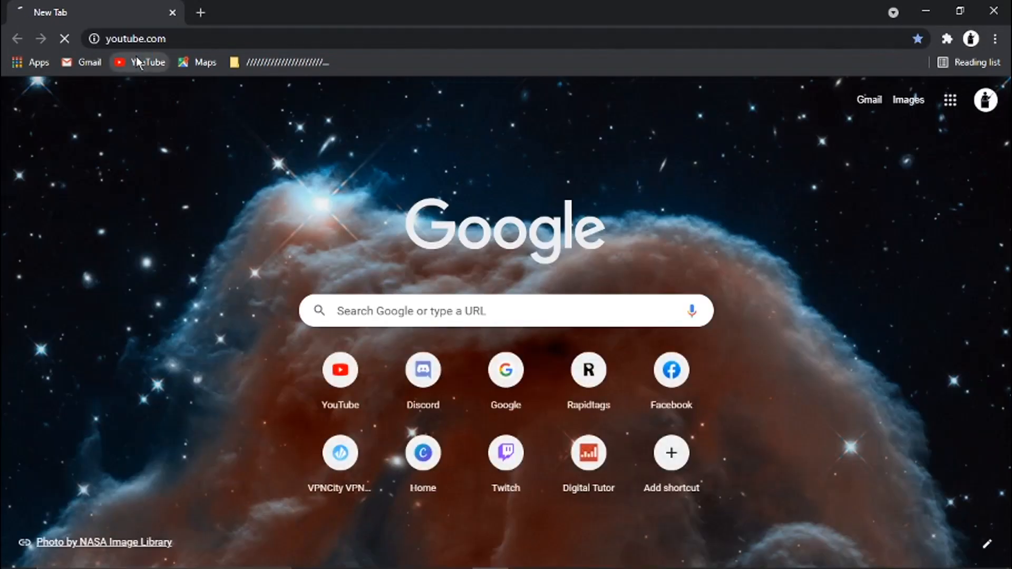
- Load the YouTube home page and open the account menu to reach YouTube Studio
left_click(138, 62)
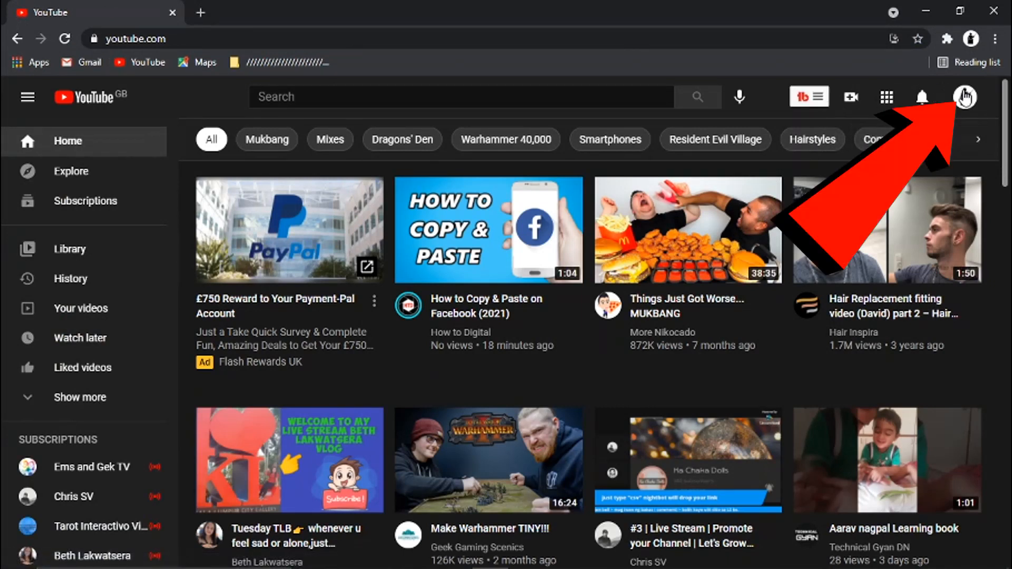
left_click(963, 97)
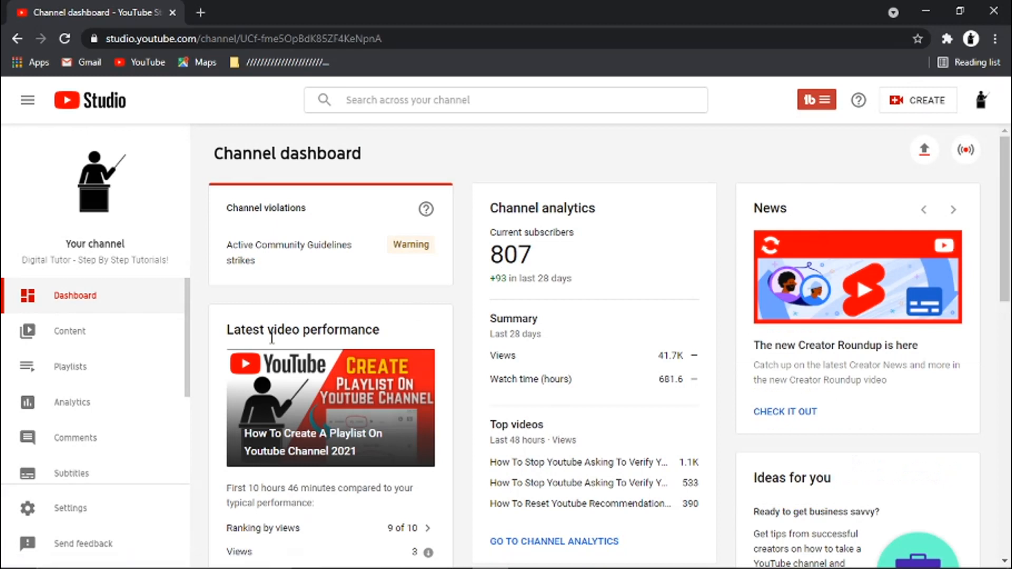
mouse_move(72, 510)
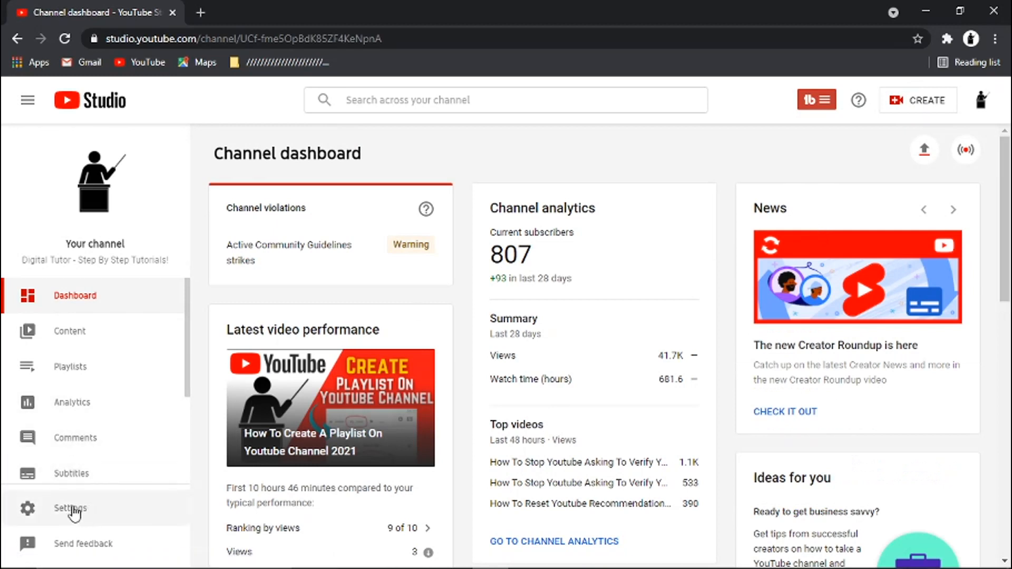
- Show the Channel settings' Advanced settings tab, scrolled down to Other settings
left_click(69, 508)
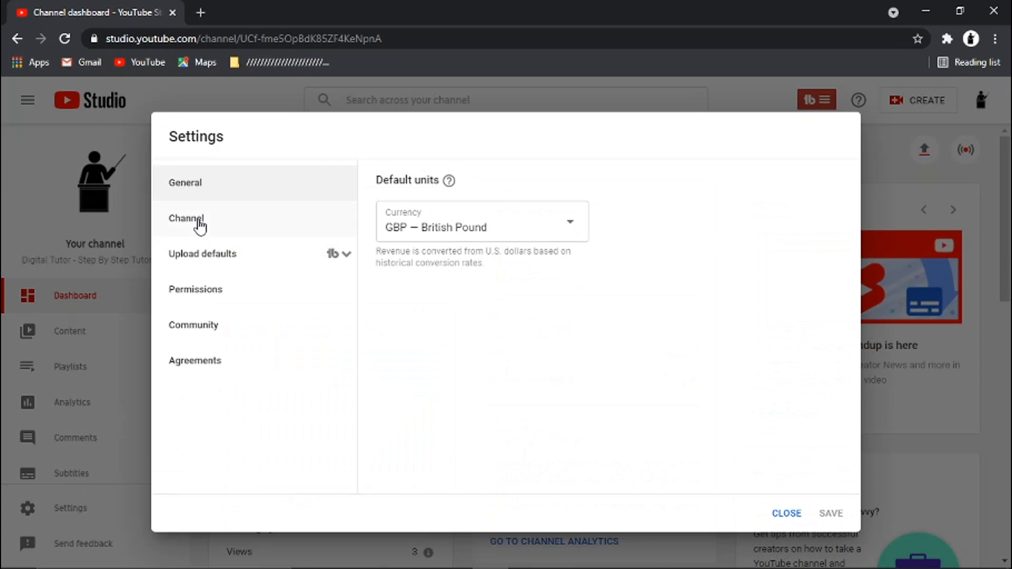
mouse_move(205, 240)
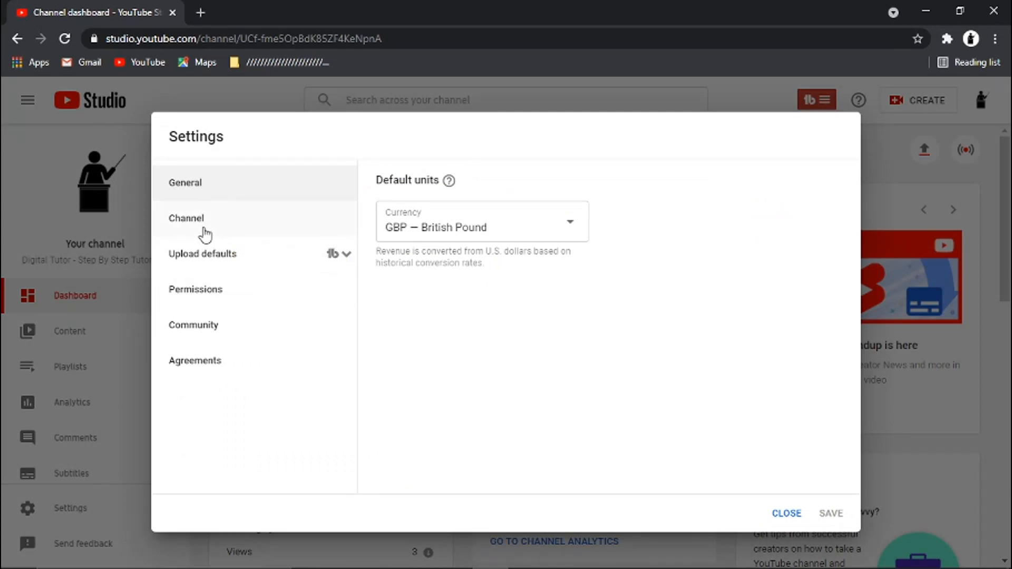
left_click(186, 218)
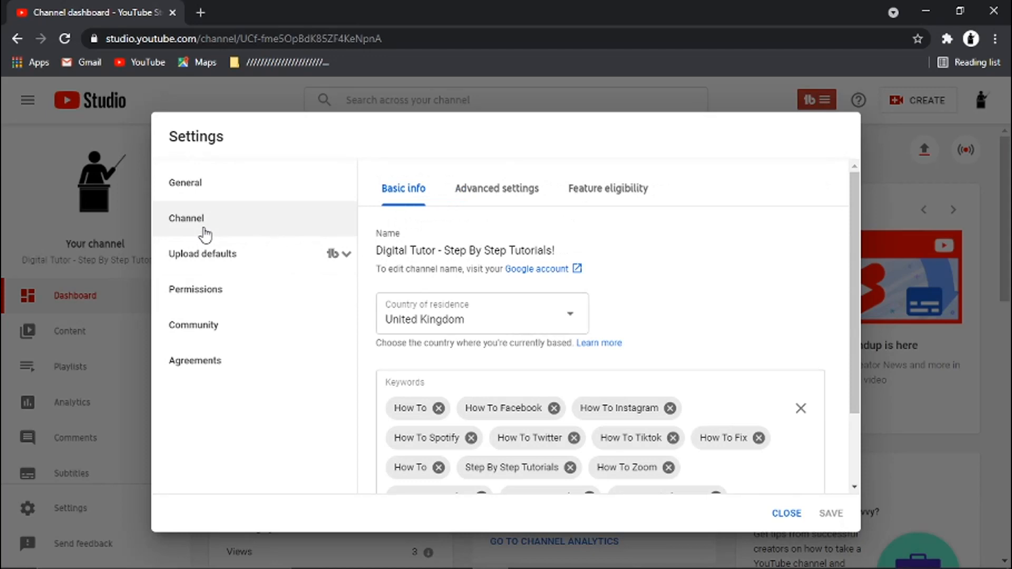
mouse_move(411, 205)
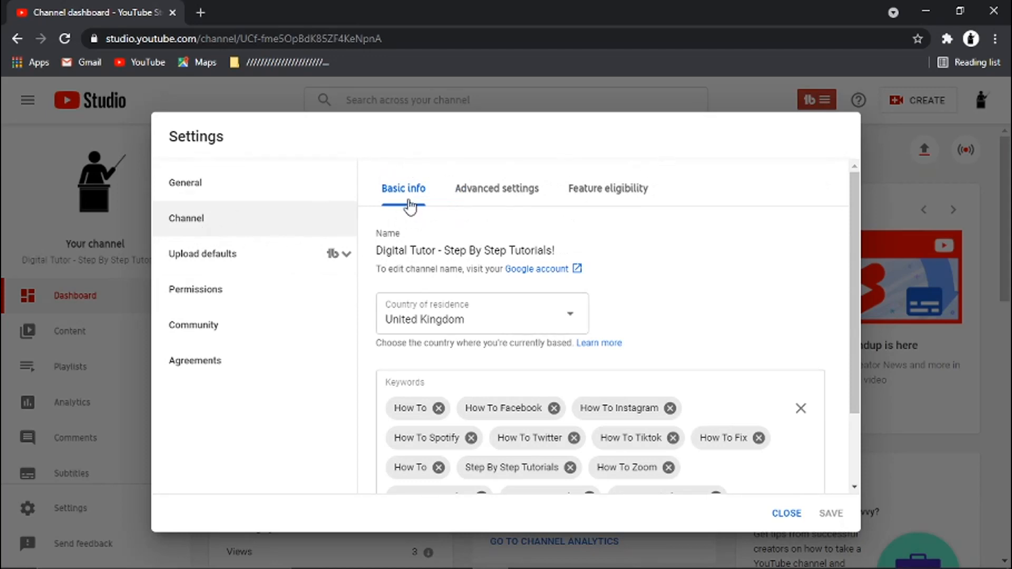
mouse_move(497, 188)
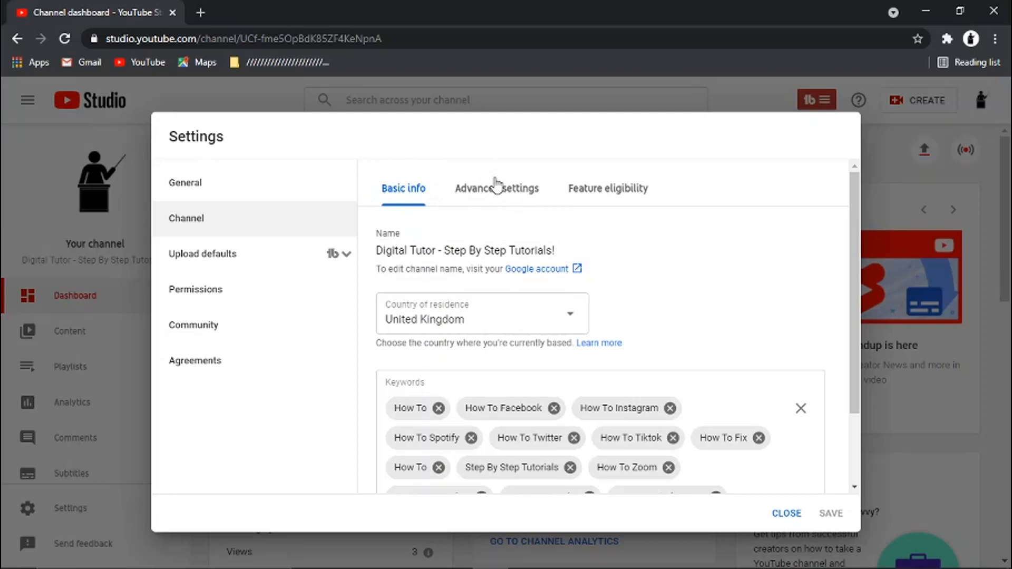
left_click(496, 188)
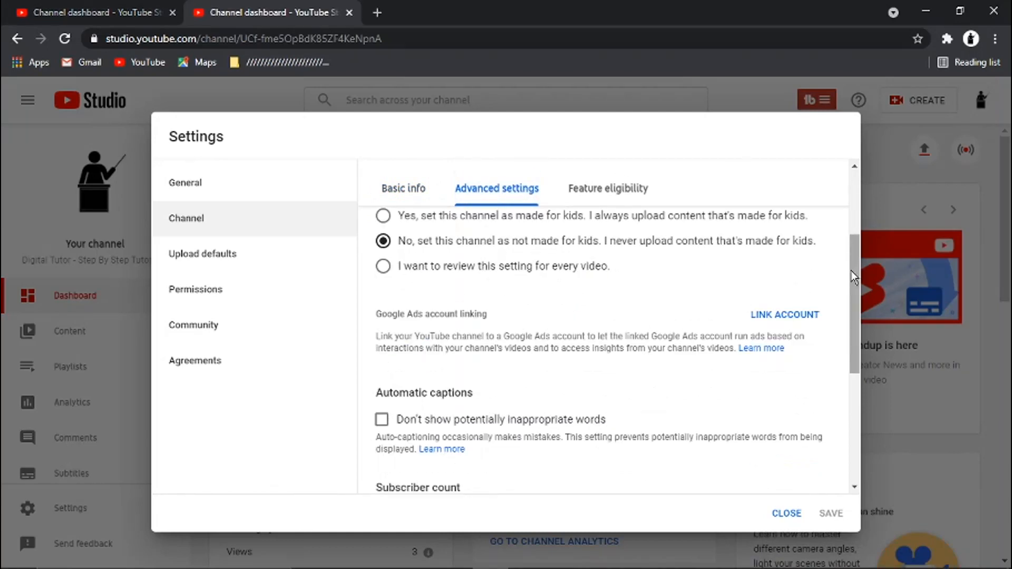
scroll("down", 3)
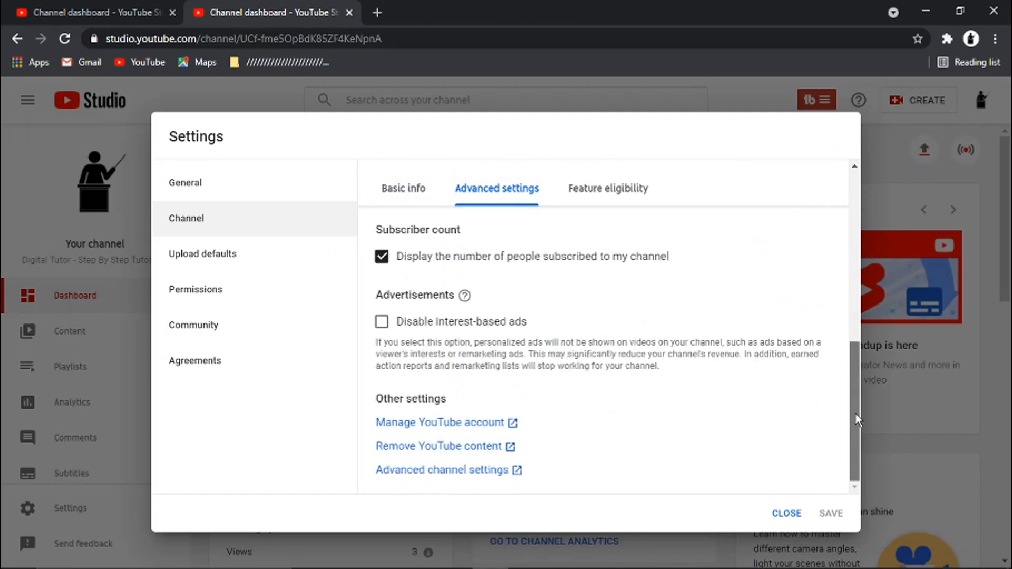
mouse_move(473, 380)
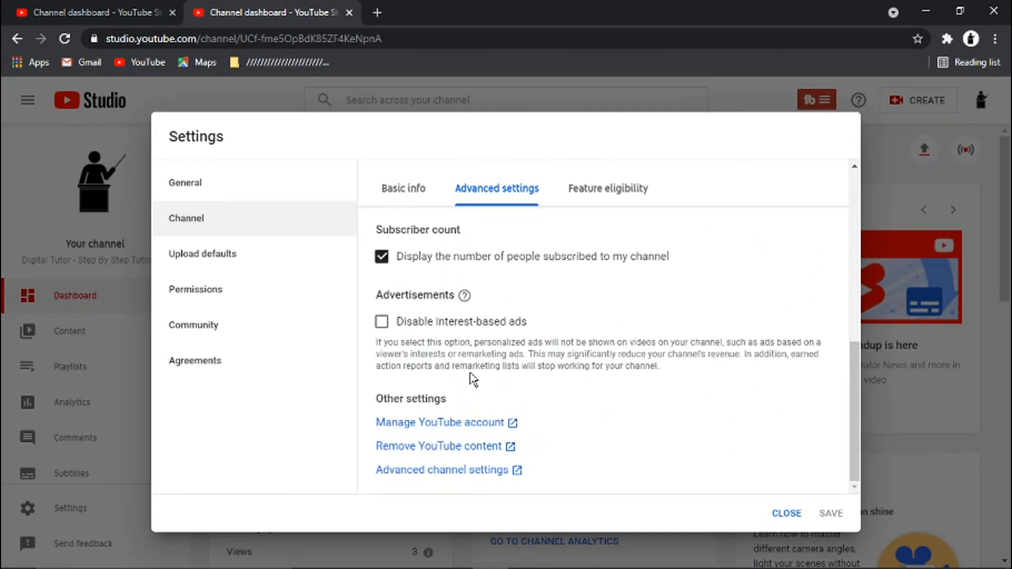
mouse_move(396, 452)
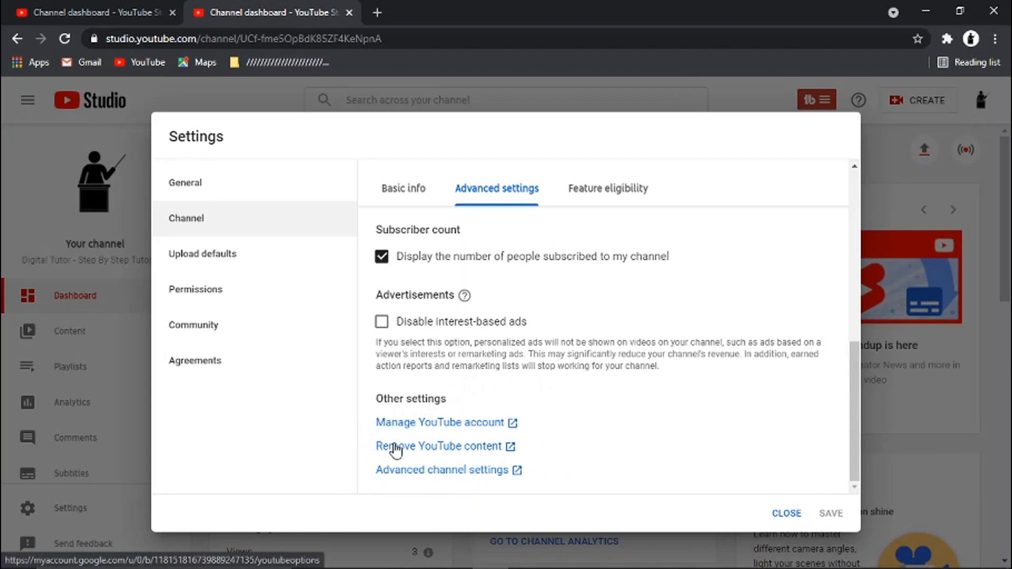
- Open Remove YouTube content and verify identity with the account password
left_click(434, 446)
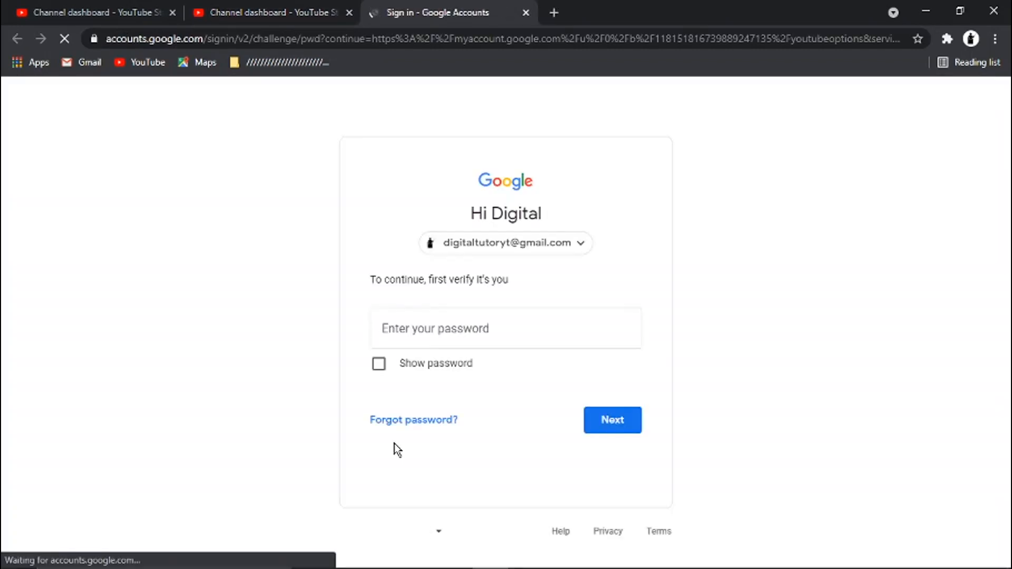
left_click(506, 328)
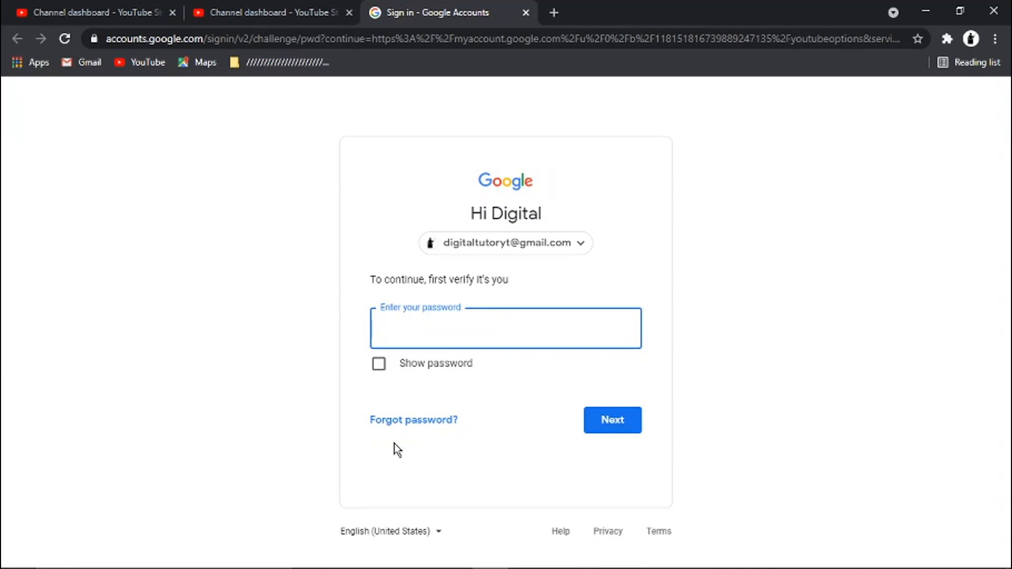
type("••")
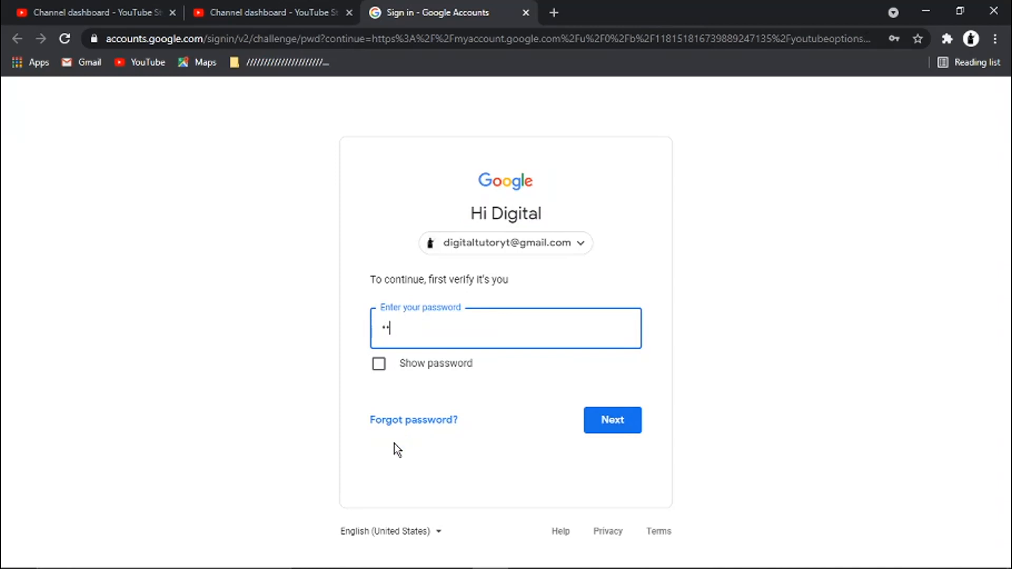
left_click(611, 420)
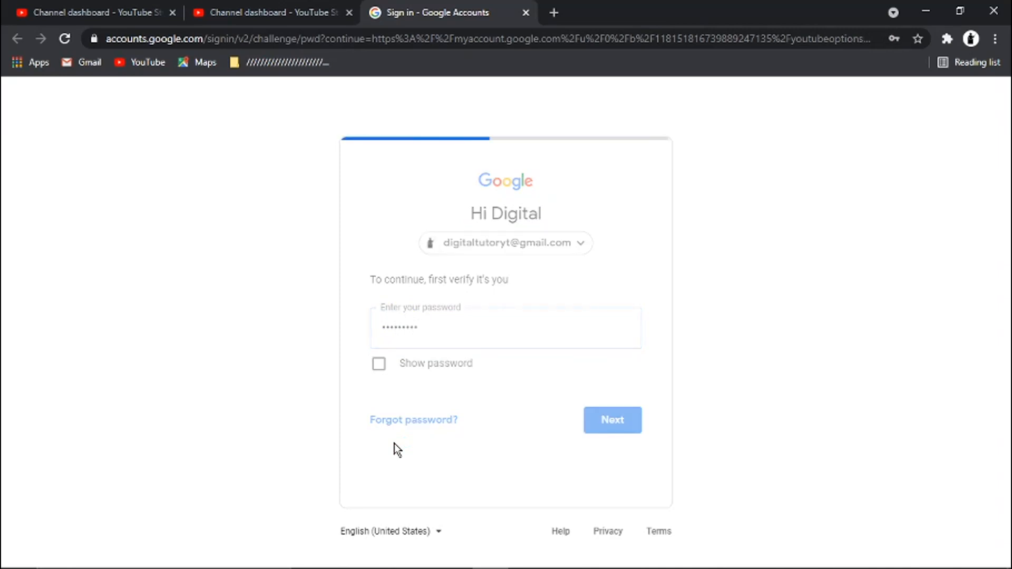
left_click(611, 420)
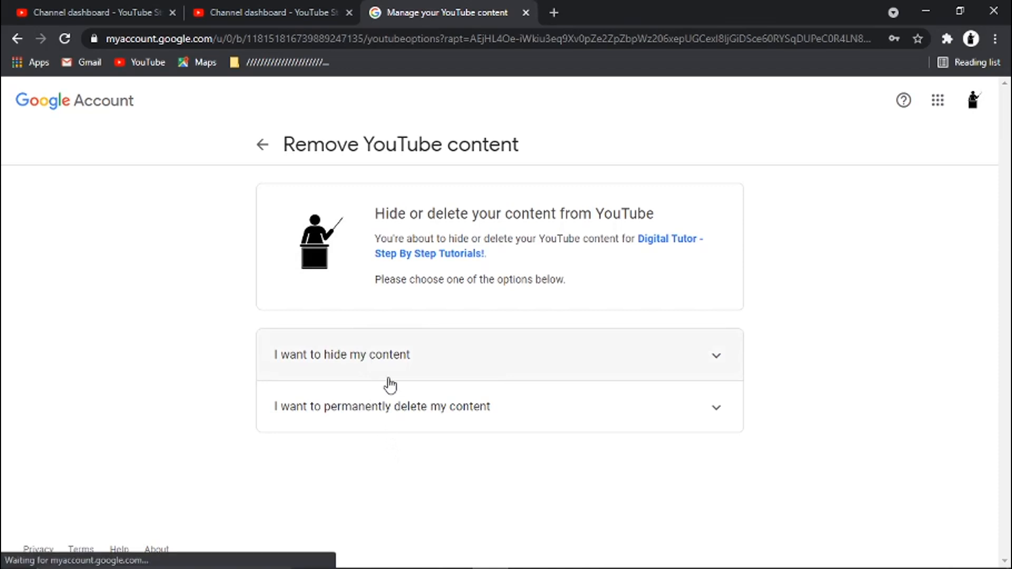
mouse_move(430, 416)
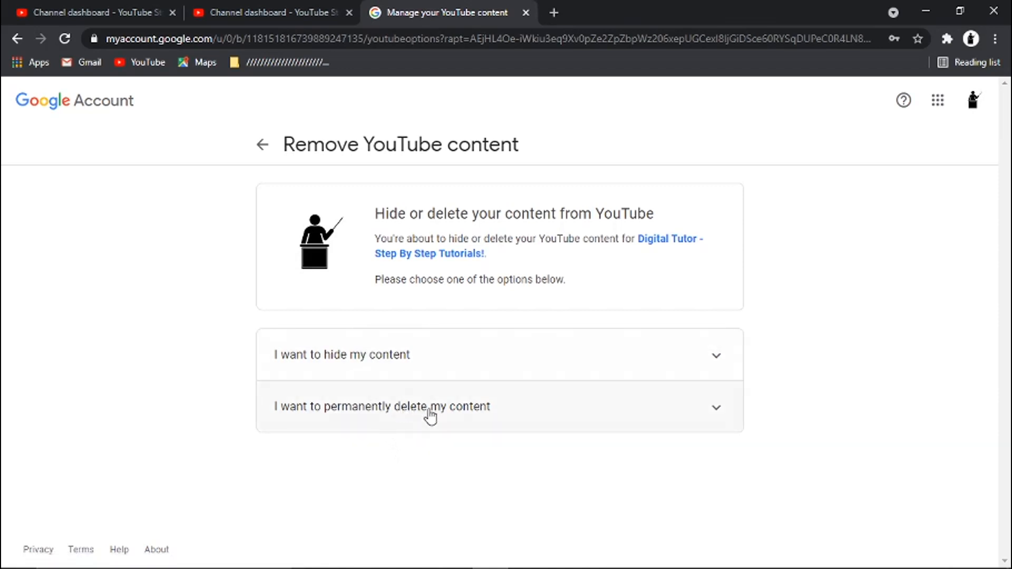
mouse_move(369, 375)
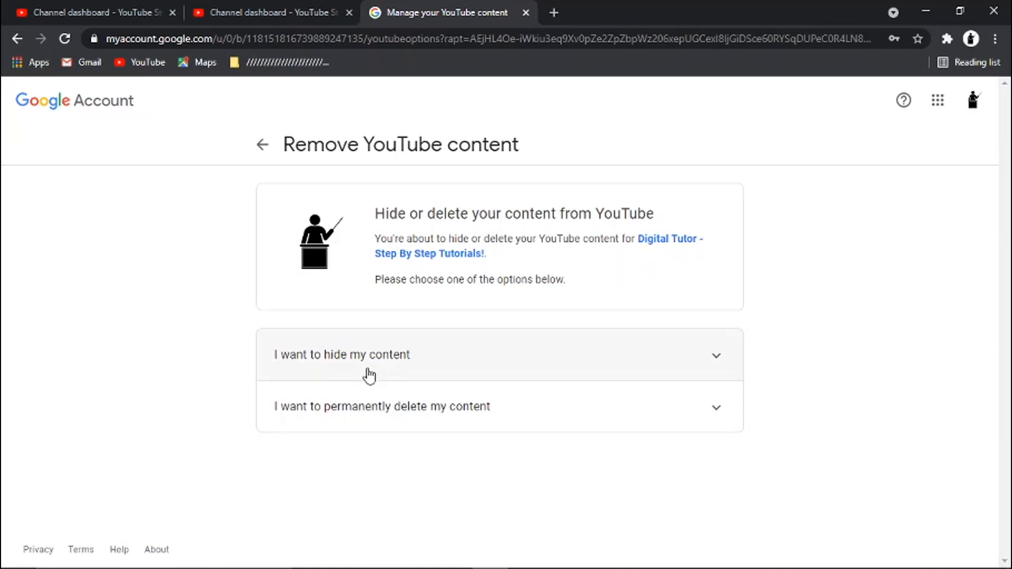
mouse_move(363, 377)
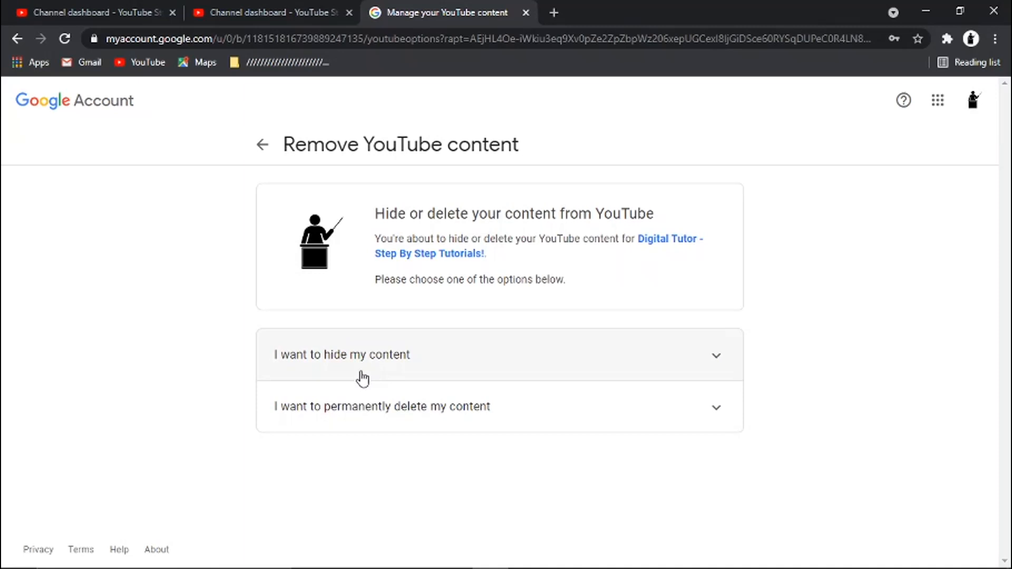
mouse_move(351, 369)
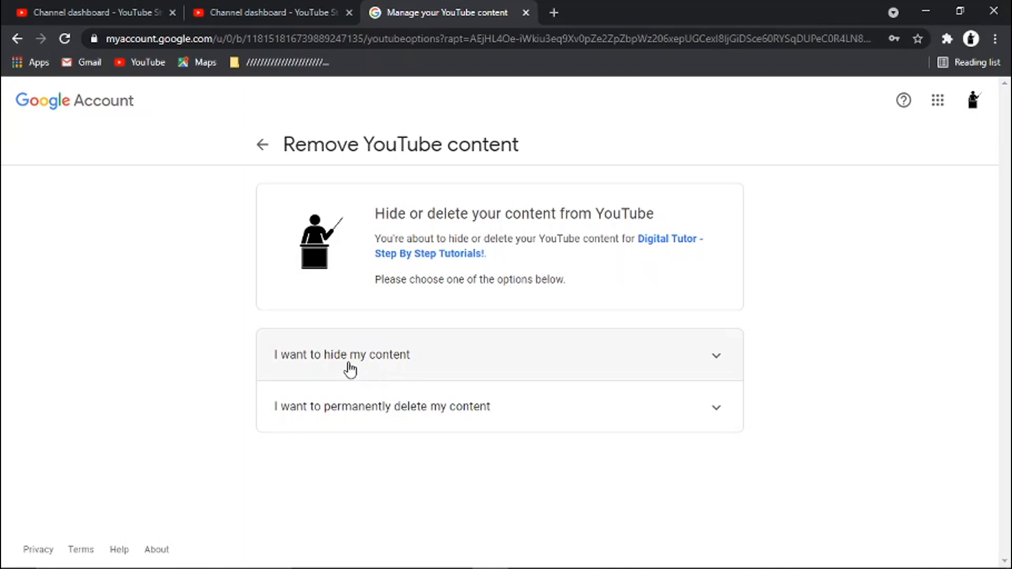
- Expand 'I want to hide my content' and tick the videos-become-private confirmation
left_click(342, 354)
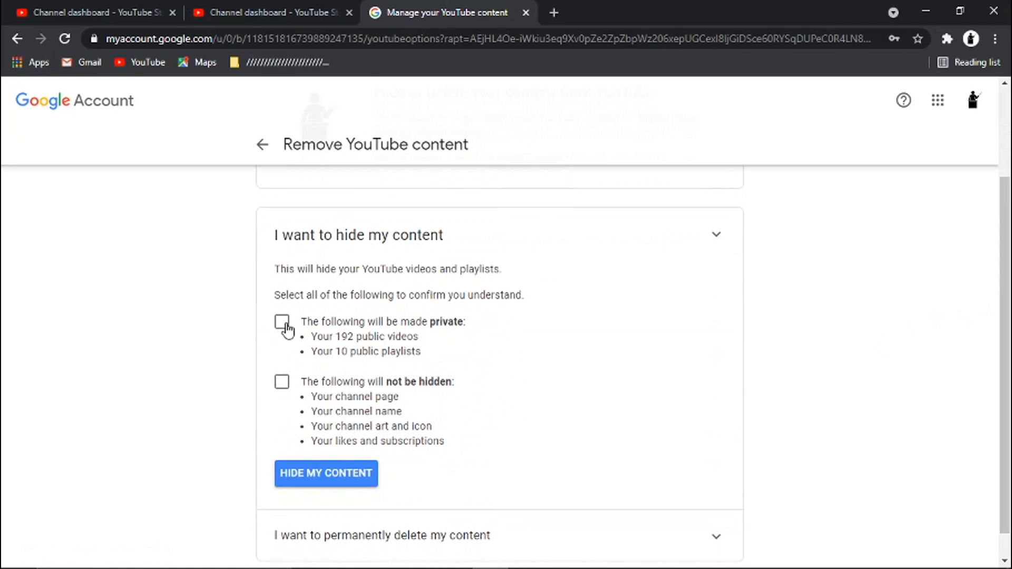
mouse_move(316, 322)
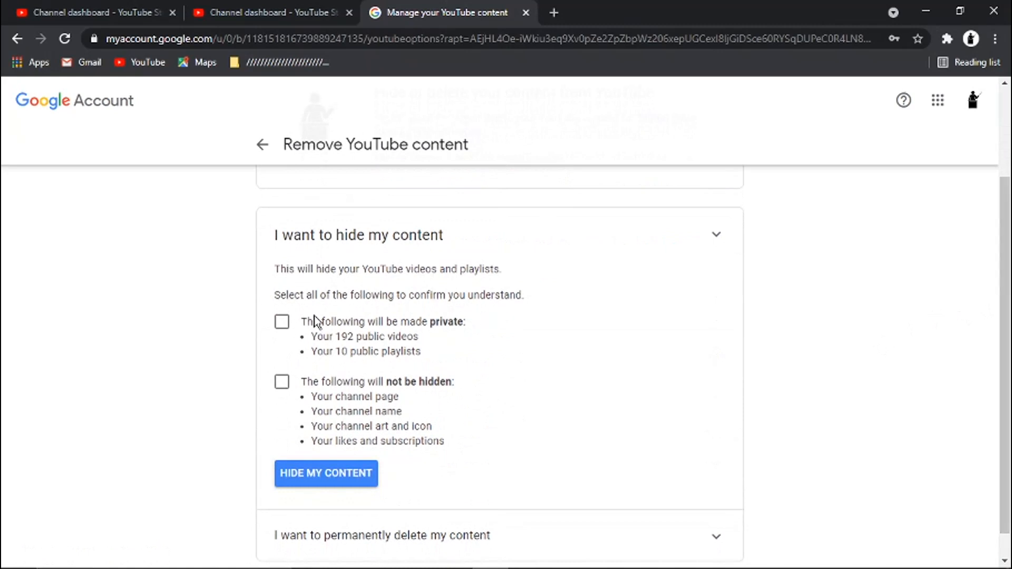
mouse_move(275, 329)
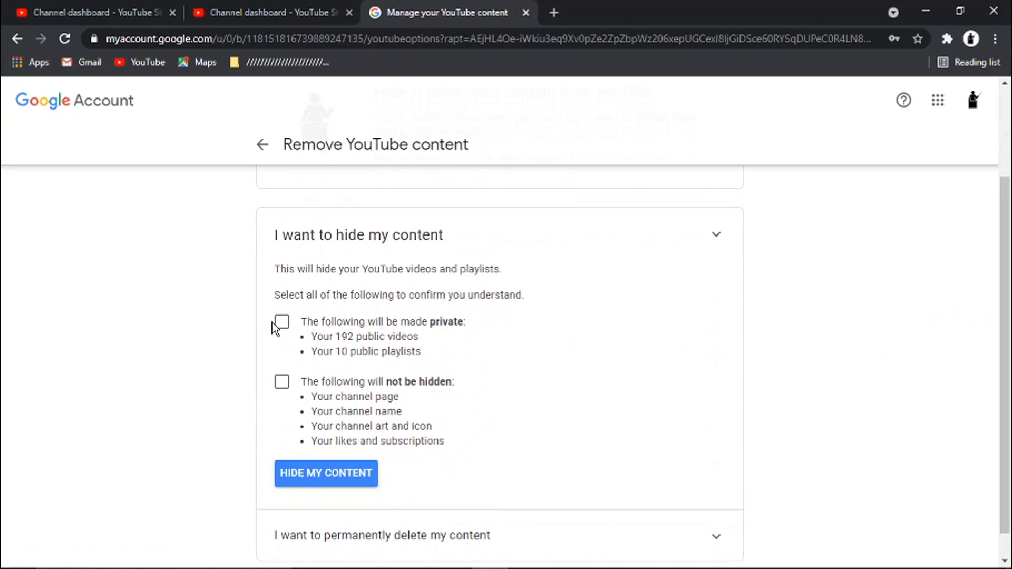
left_click(281, 322)
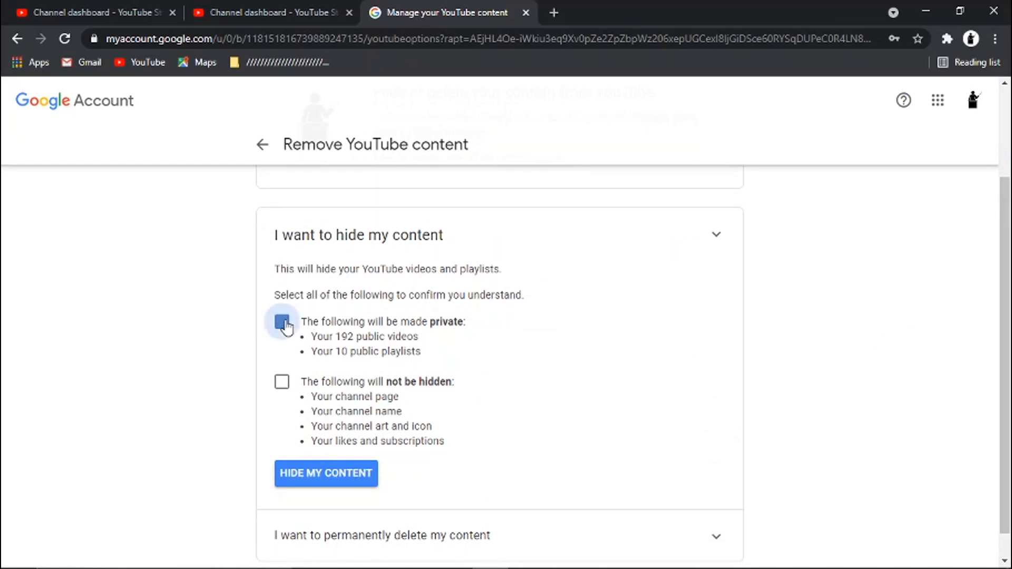
left_click(282, 382)
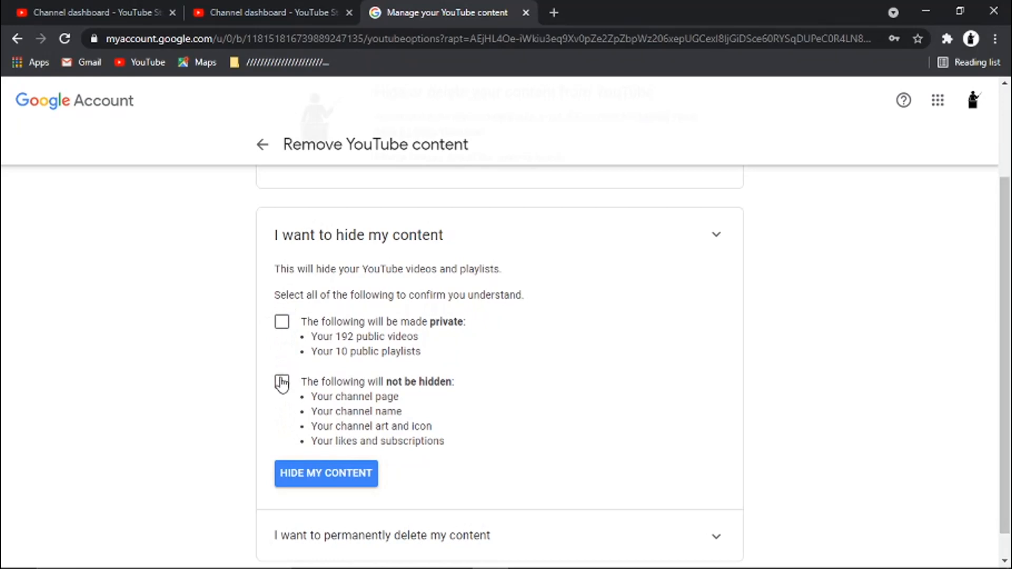
left_click(281, 321)
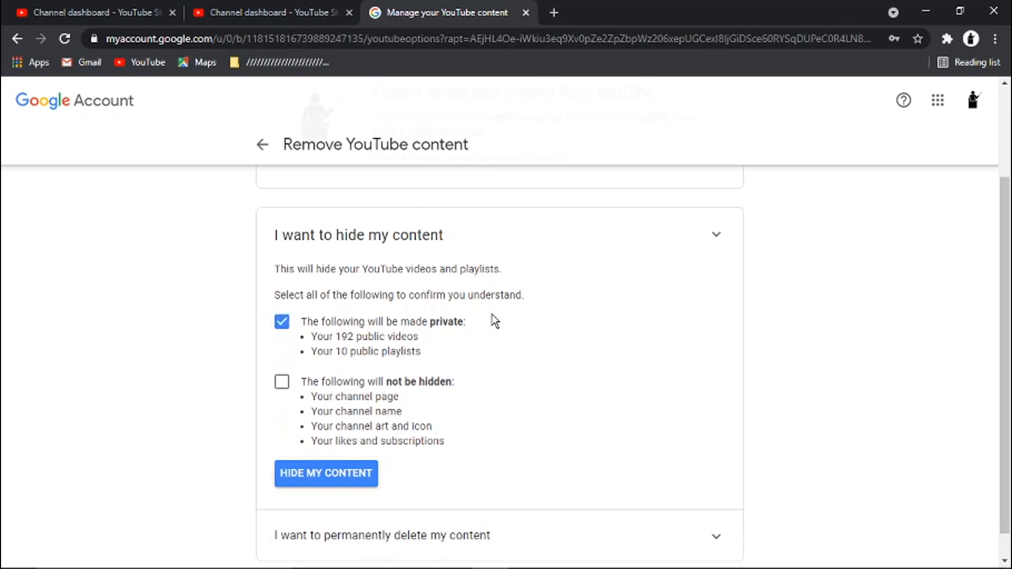
mouse_move(379, 341)
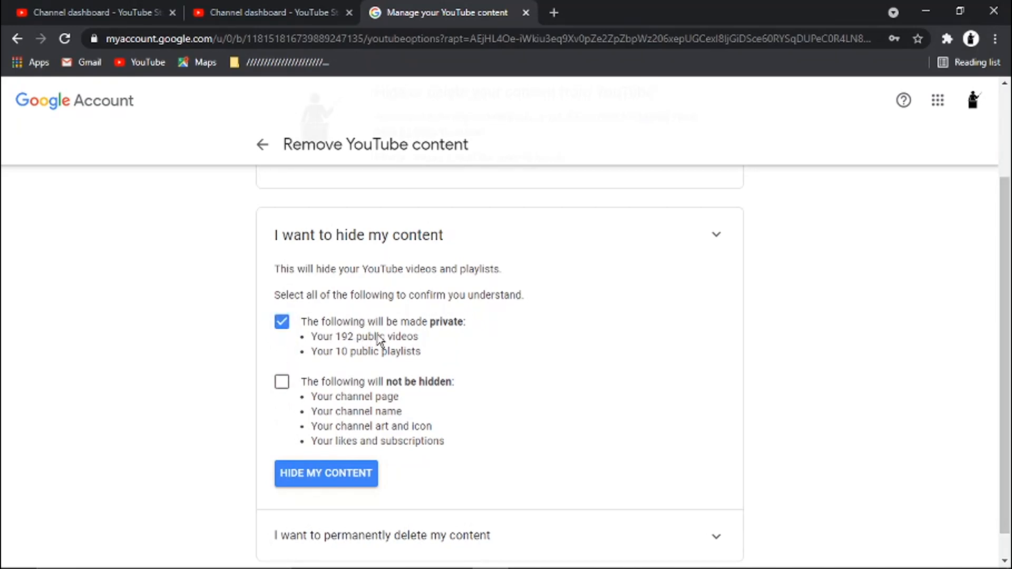
mouse_move(394, 355)
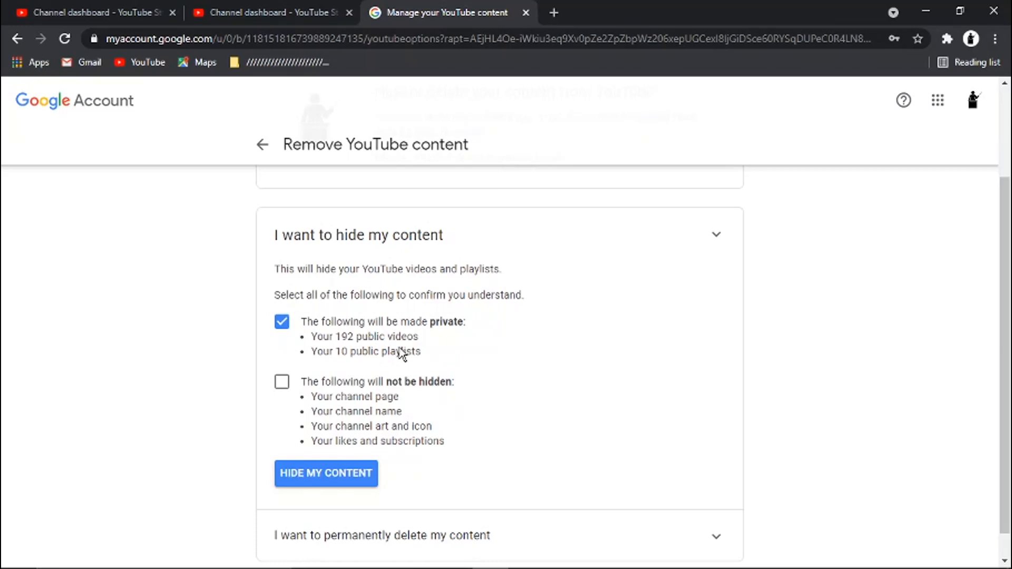
mouse_move(420, 380)
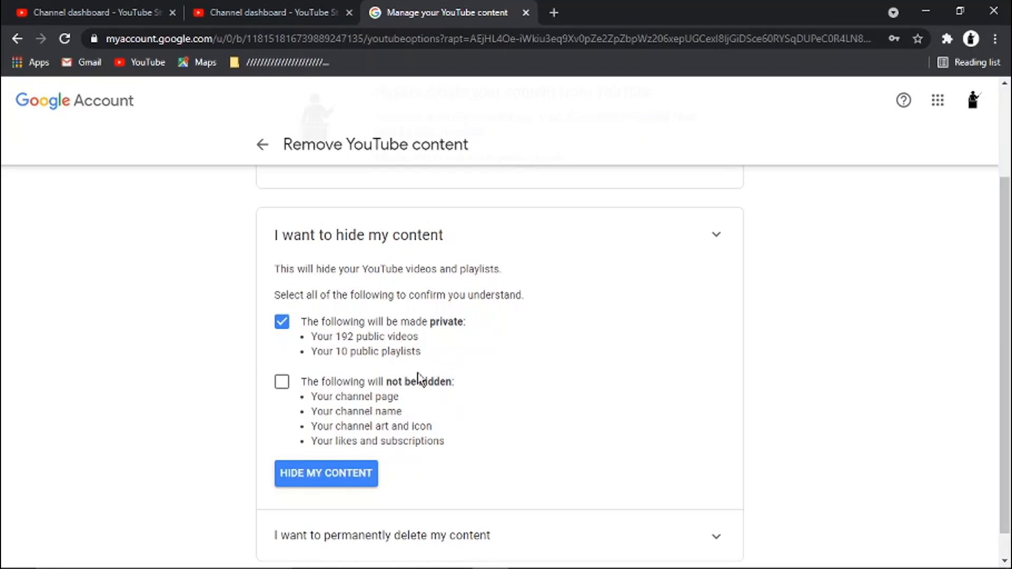
mouse_move(426, 425)
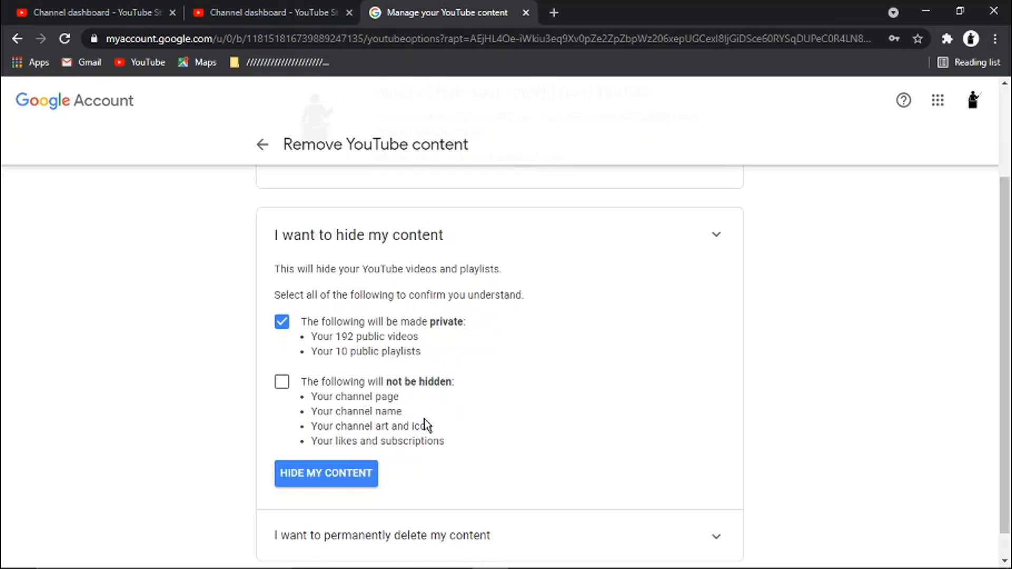
mouse_move(353, 377)
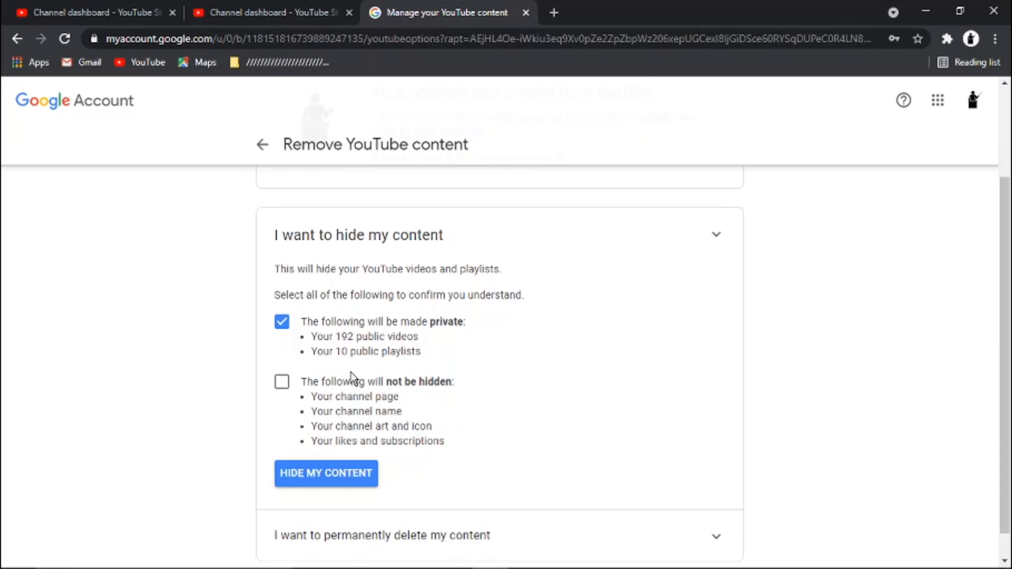
mouse_move(382, 343)
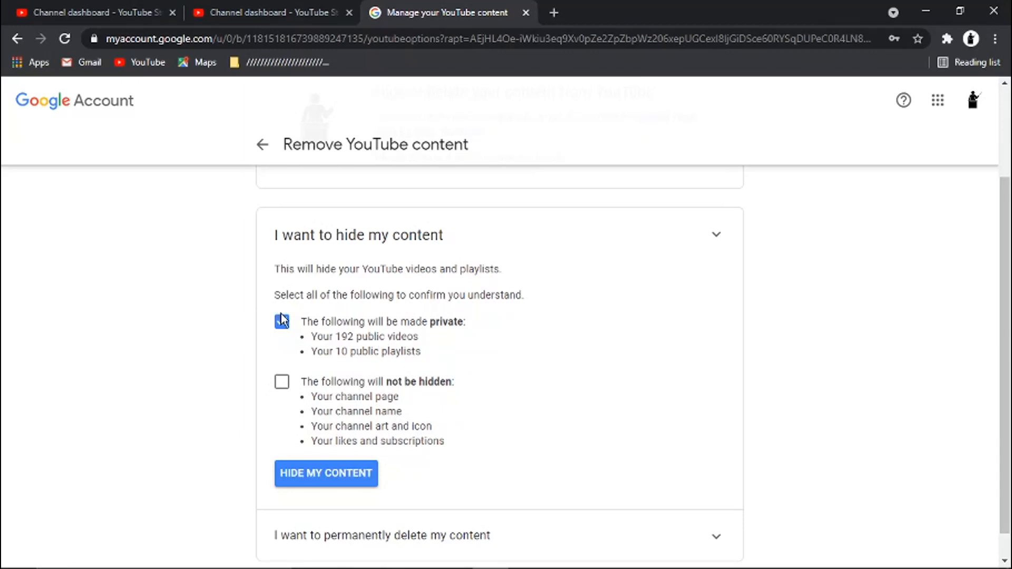
- Re-tick the private-videos box and tick the channel-page-stays-visible confirmation
left_click(281, 321)
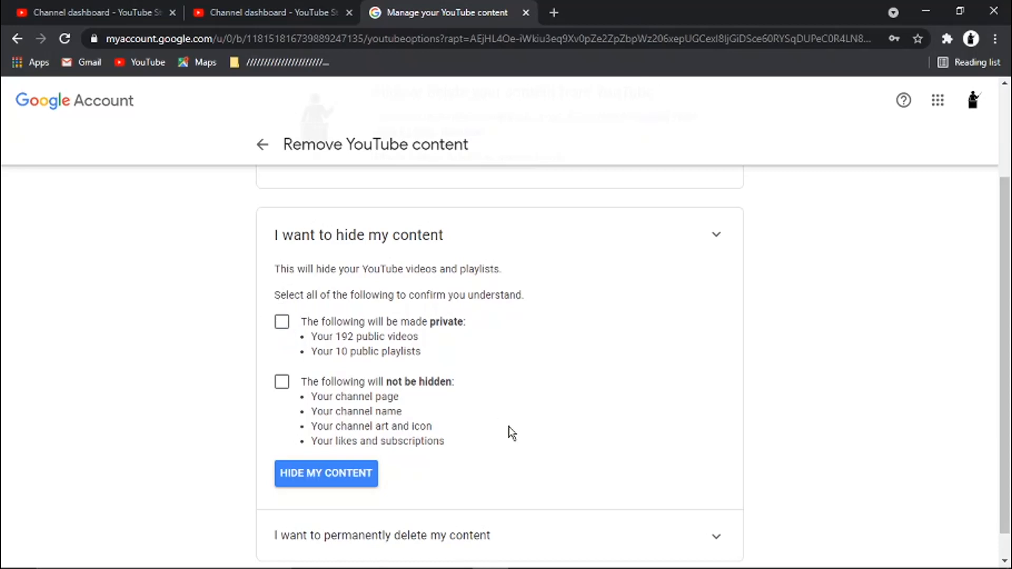
left_click(282, 322)
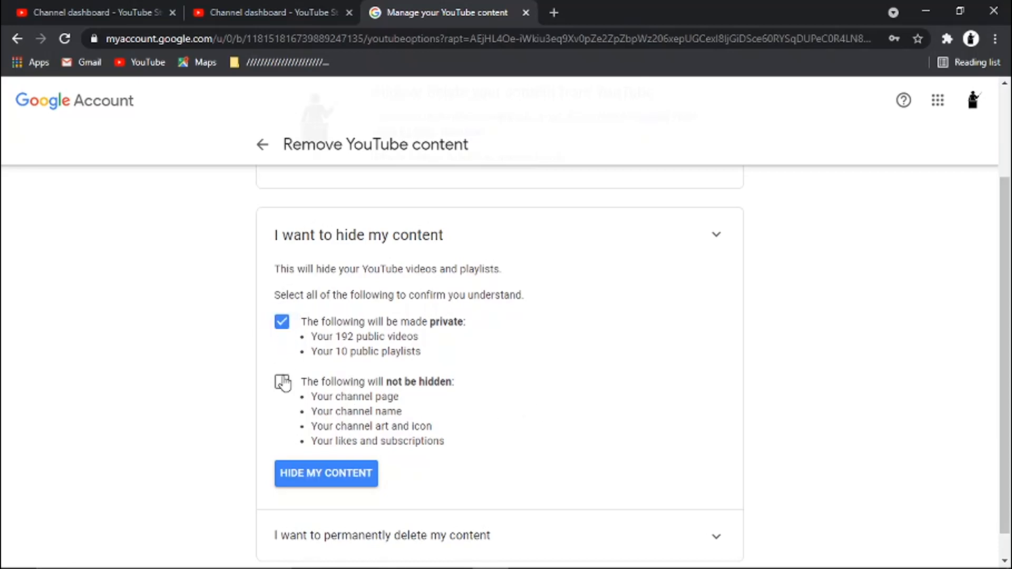
left_click(281, 381)
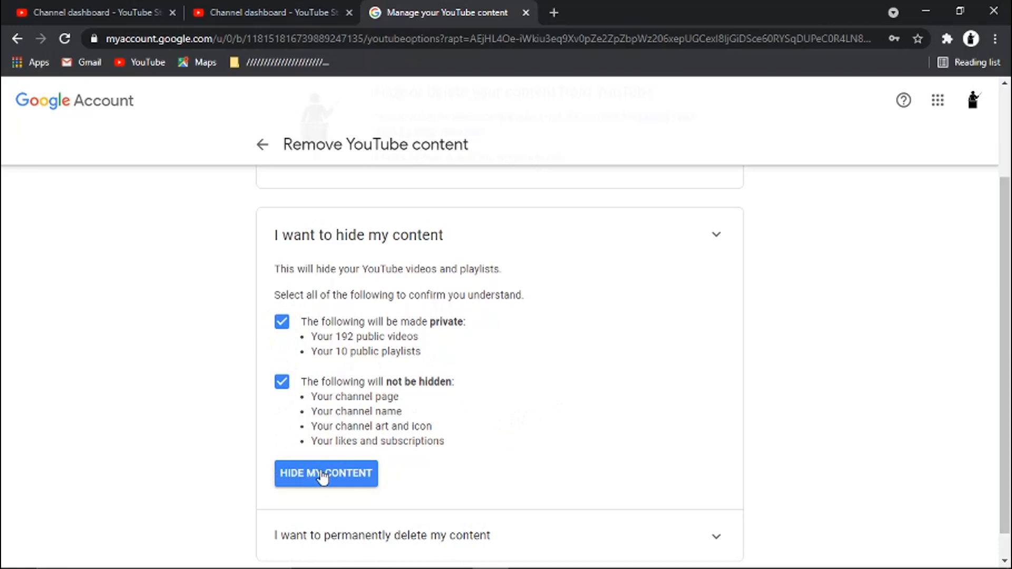
mouse_move(302, 483)
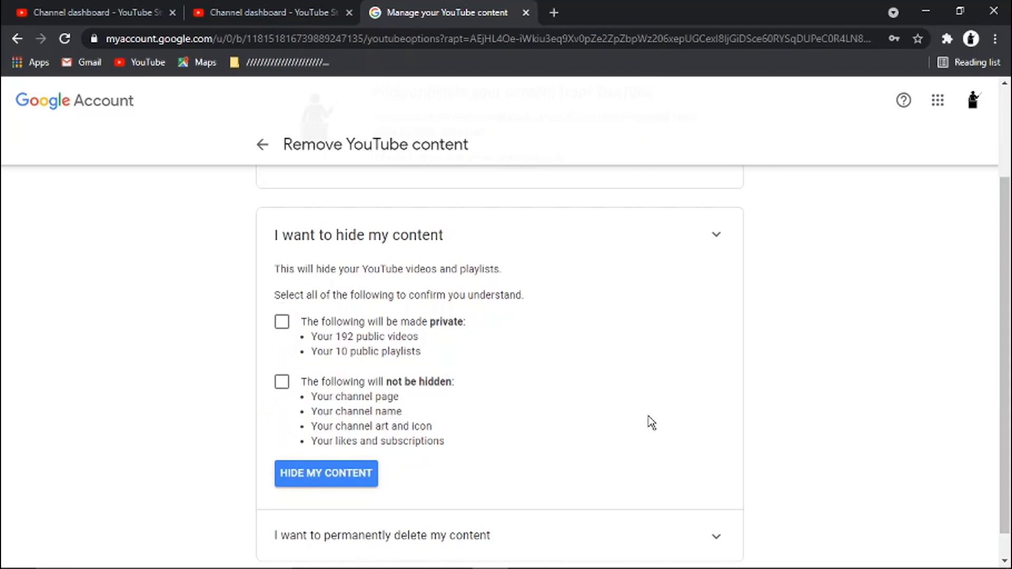
scroll("up", 3)
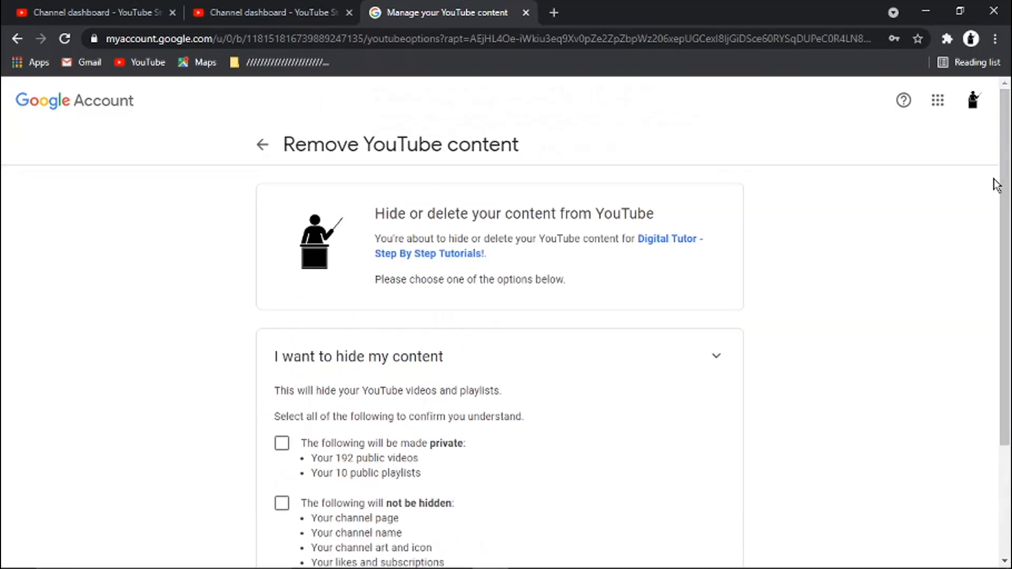